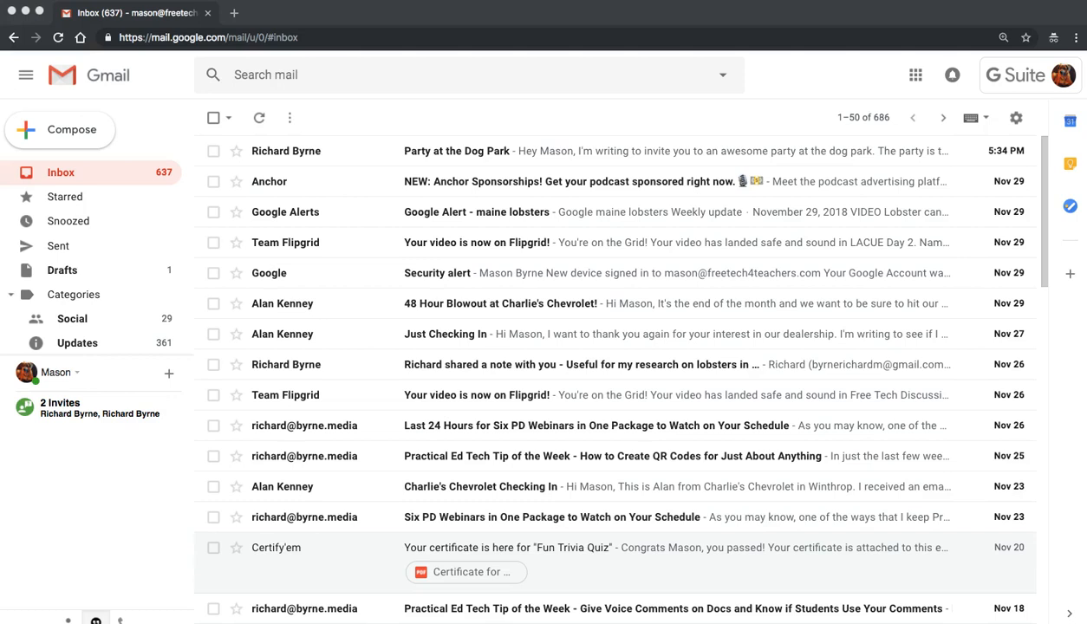
pyautogui.moveTo(480, 136)
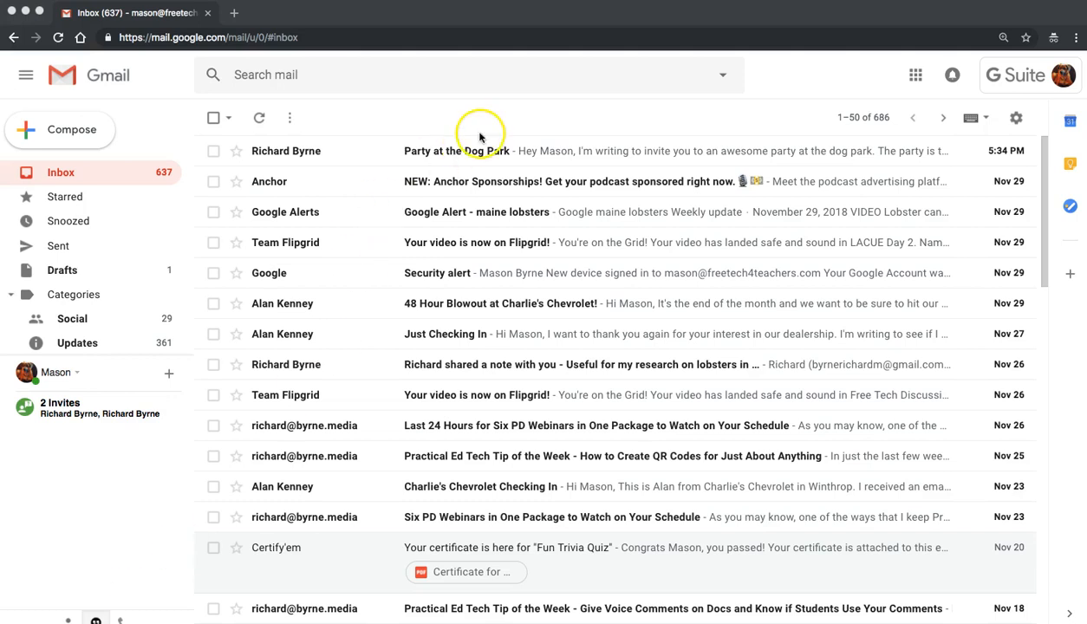
# - Open the 'Party at the Dog Park' invitation from the inbox
pyautogui.click(456, 150)
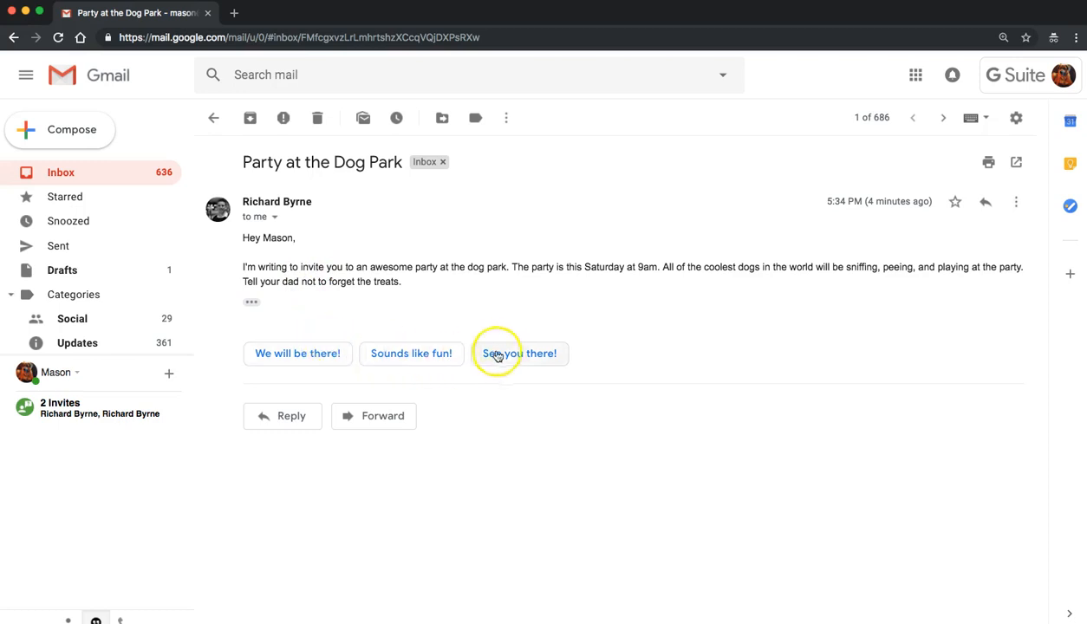
pyautogui.moveTo(468, 359)
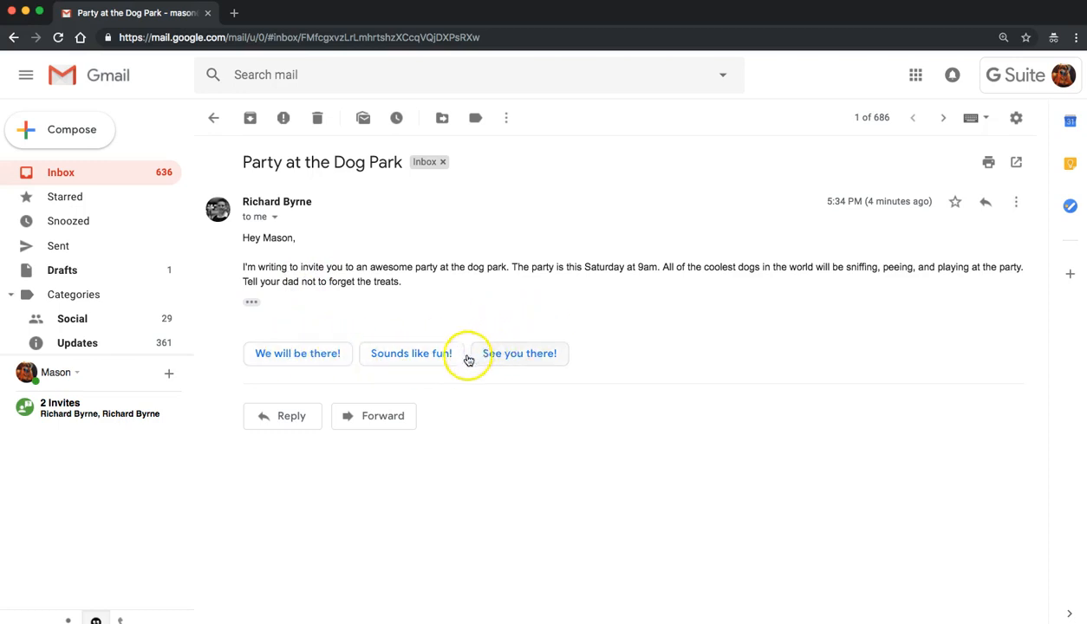
# - Reply 'Cool. Thanks for the invitation.' using Smart Compose, correcting the ending, and send it
pyautogui.click(410, 352)
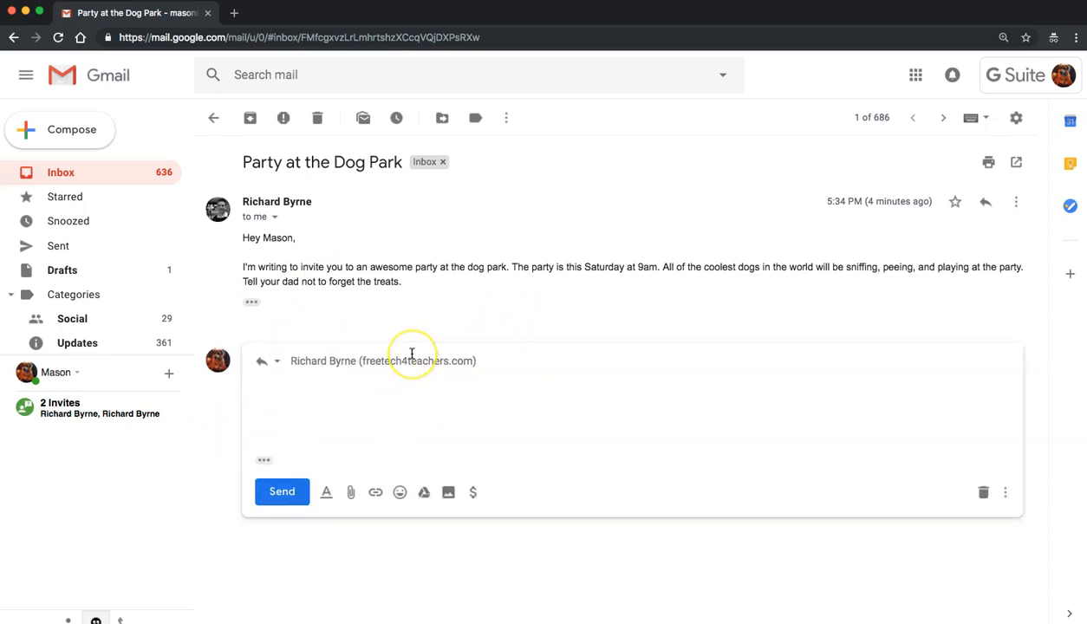
pyautogui.write('Coolk')
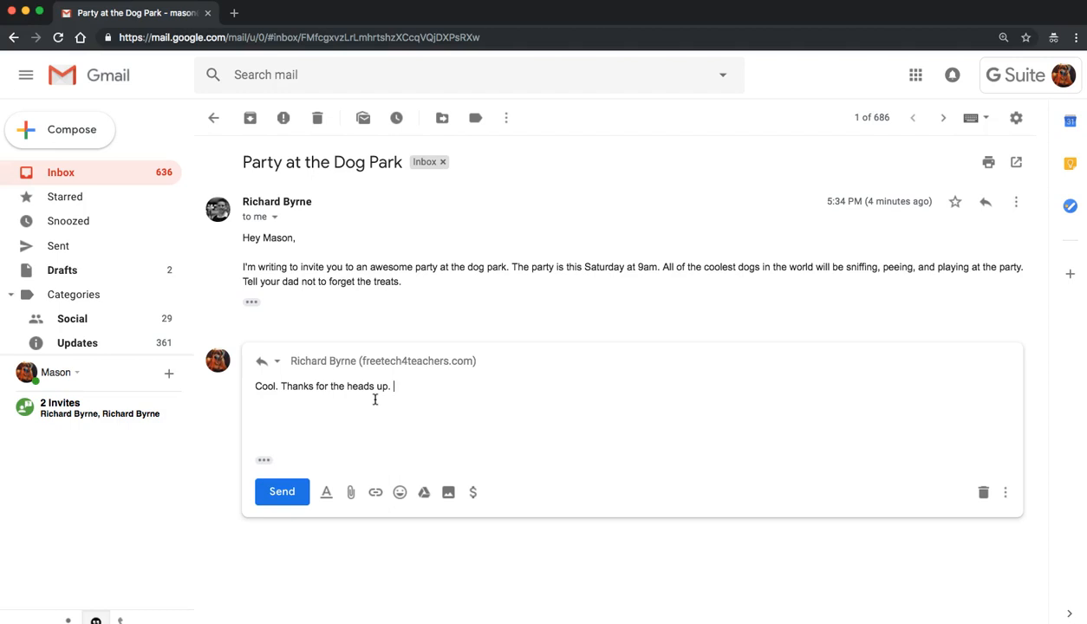
pyautogui.press('BackSpace')
pyautogui.write('i')
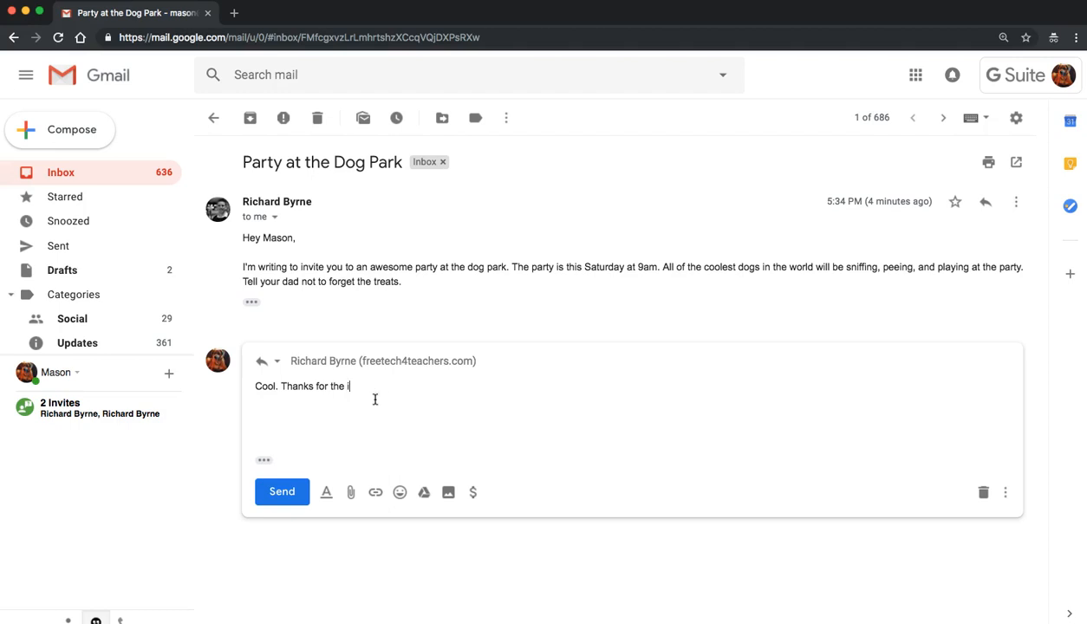
pyautogui.write('nvitation.')
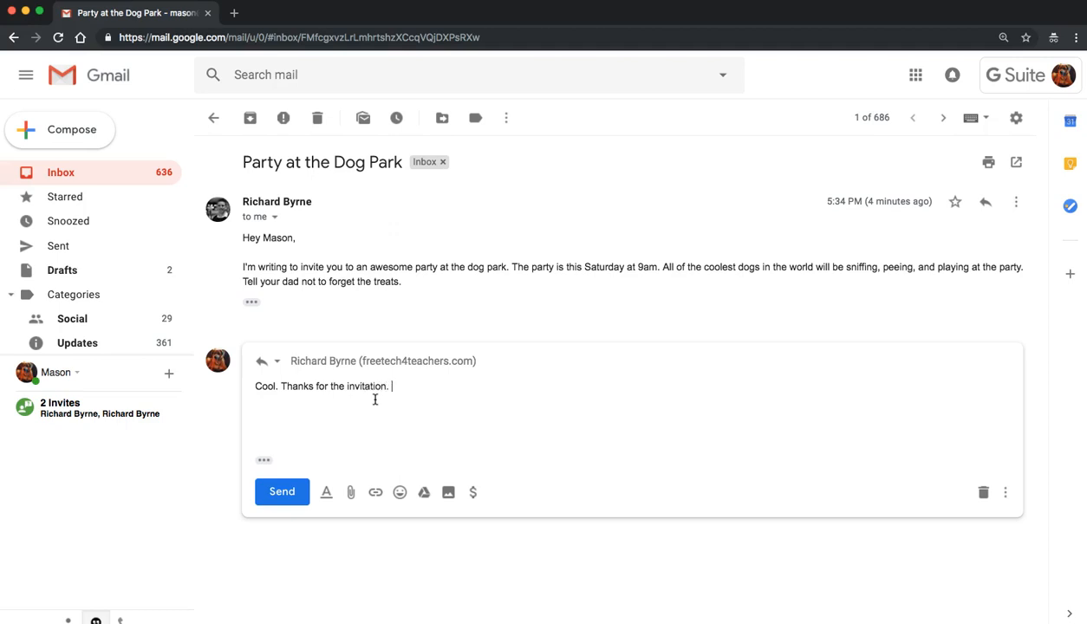
pyautogui.click(282, 491)
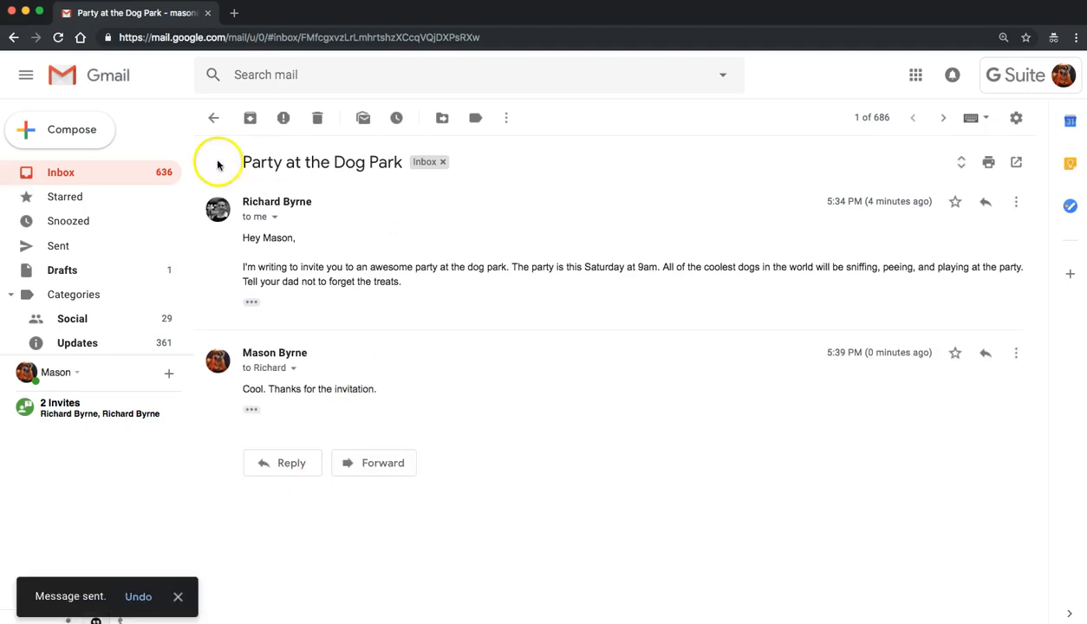
pyautogui.moveTo(348, 309)
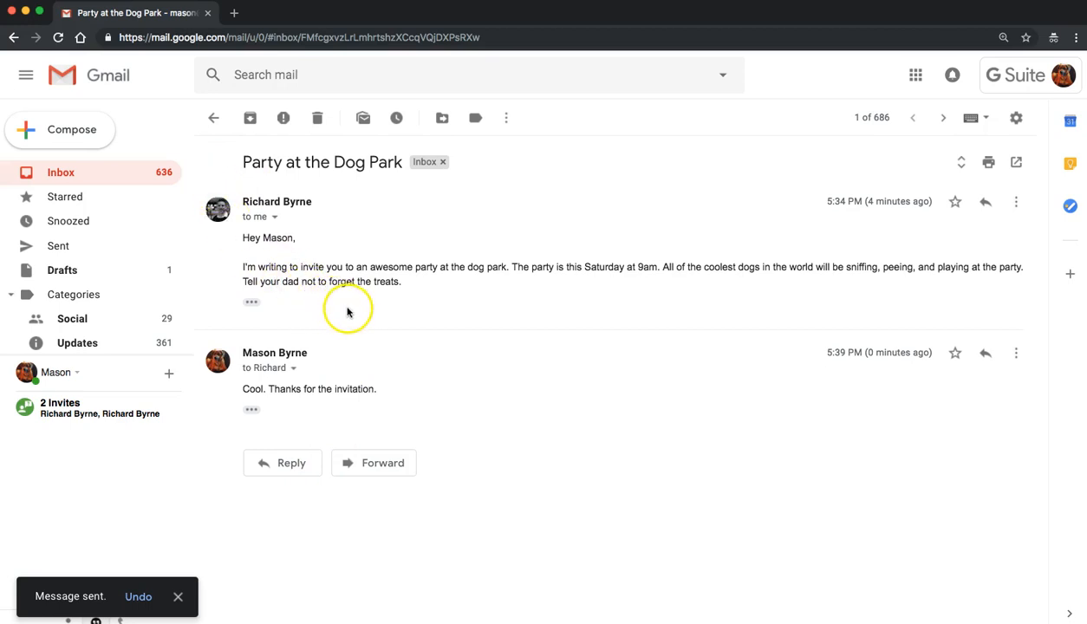
pyautogui.moveTo(228, 184)
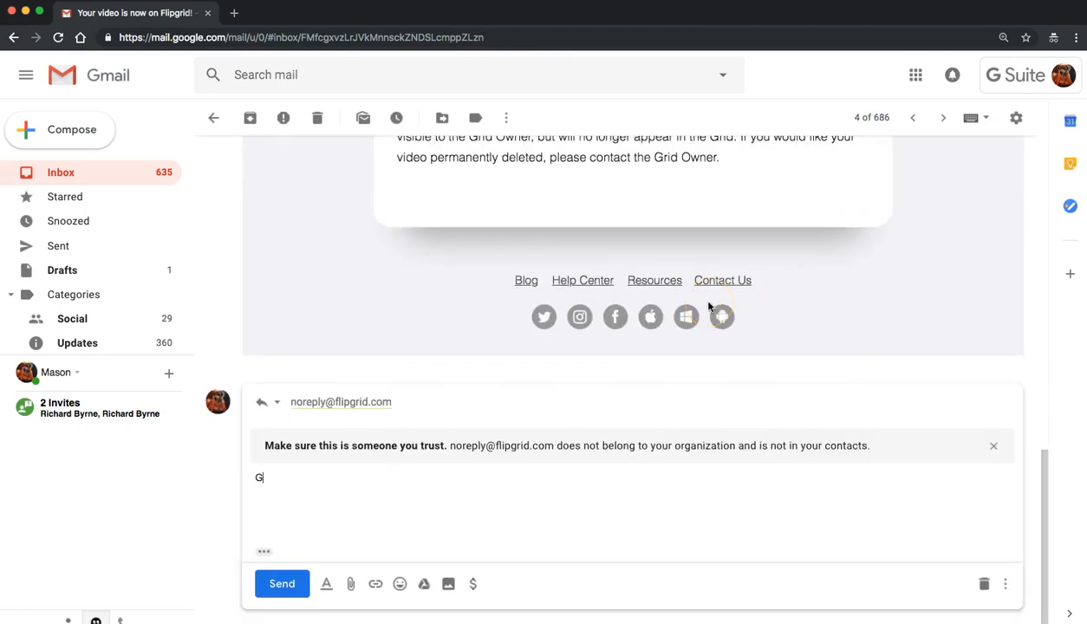
# - Type 'Great. Thank you.' in the Flipgrid reply with Smart Compose and send it
pyautogui.write('reat. Thank you.')
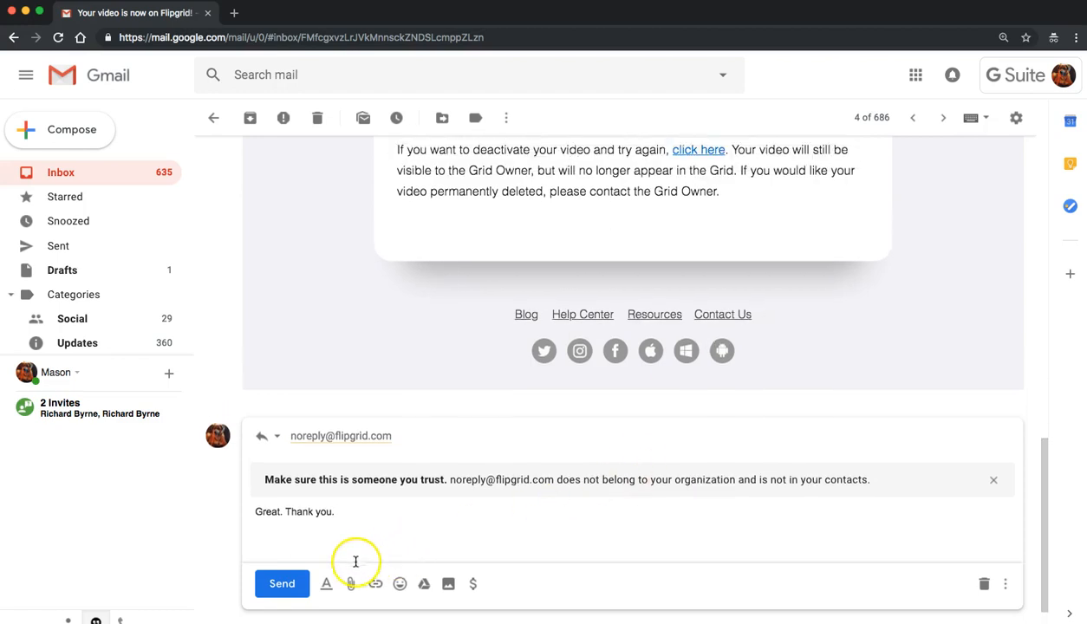
pyautogui.click(282, 583)
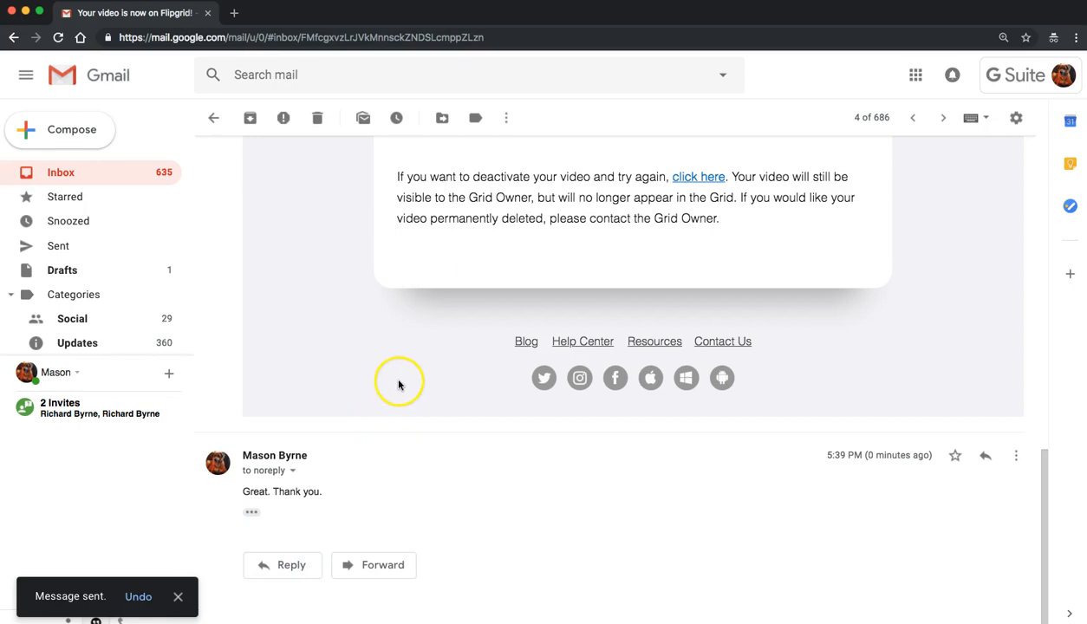
# - Go back to the inbox and open the gear settings menu
pyautogui.click(214, 117)
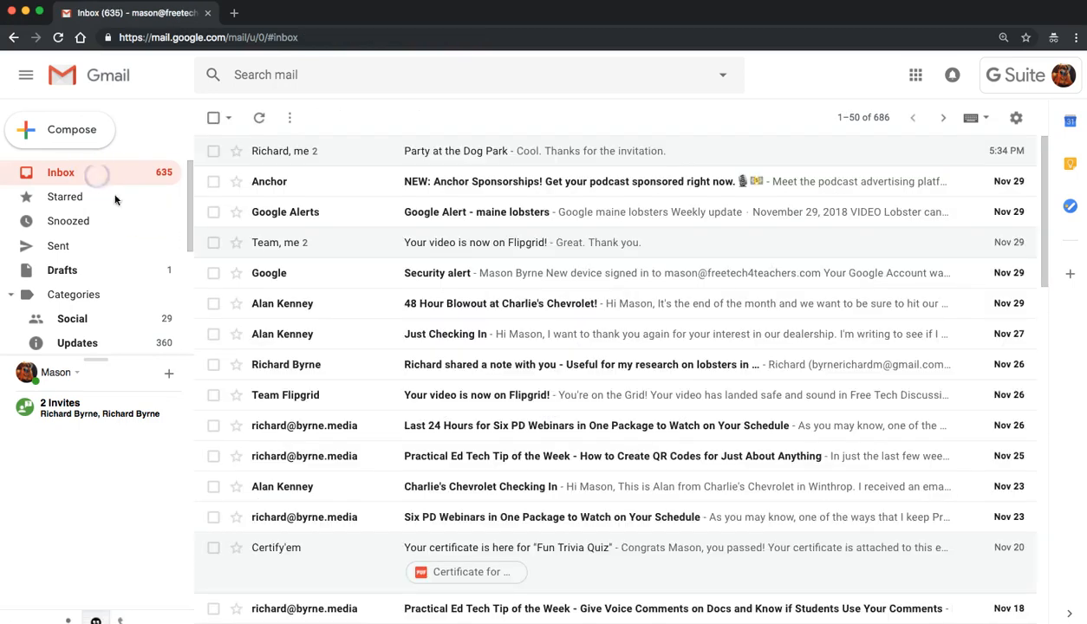
pyautogui.moveTo(308, 273)
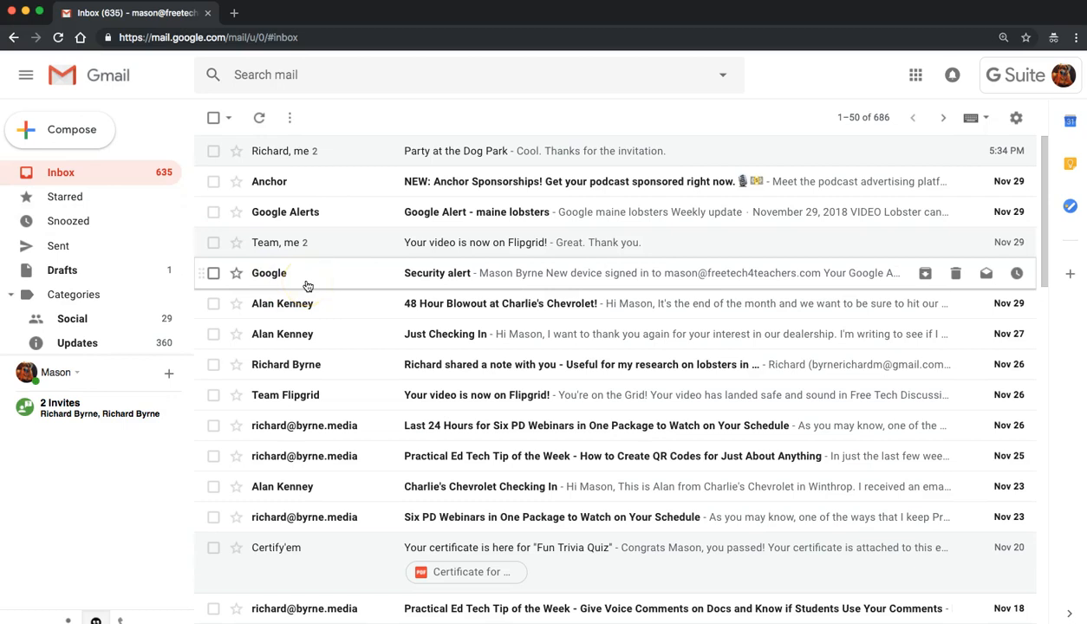
pyautogui.moveTo(1045, 182)
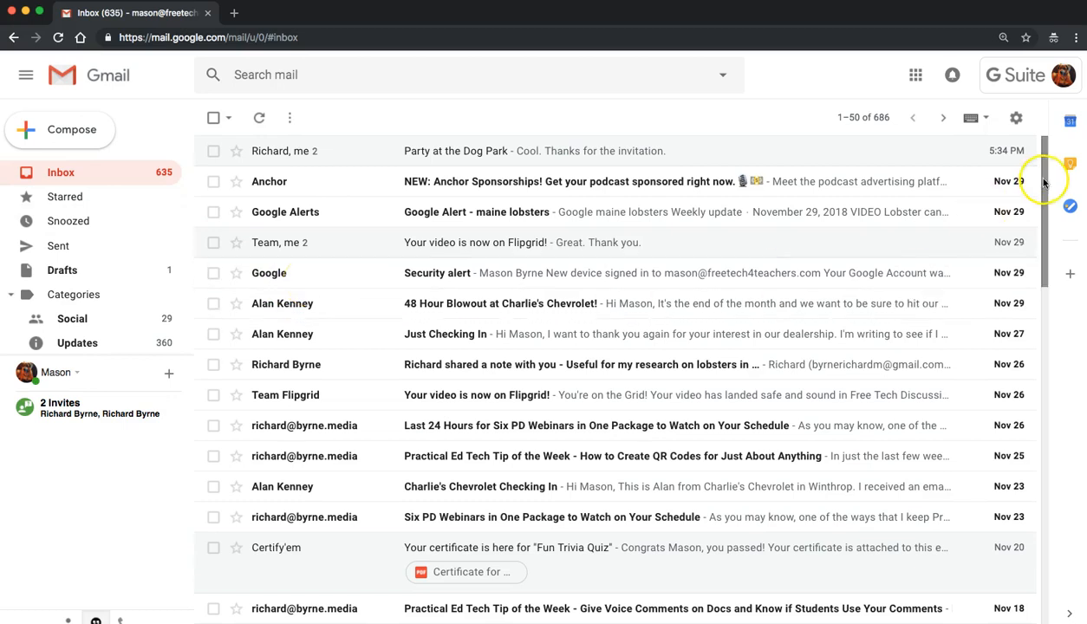
pyautogui.moveTo(1015, 117)
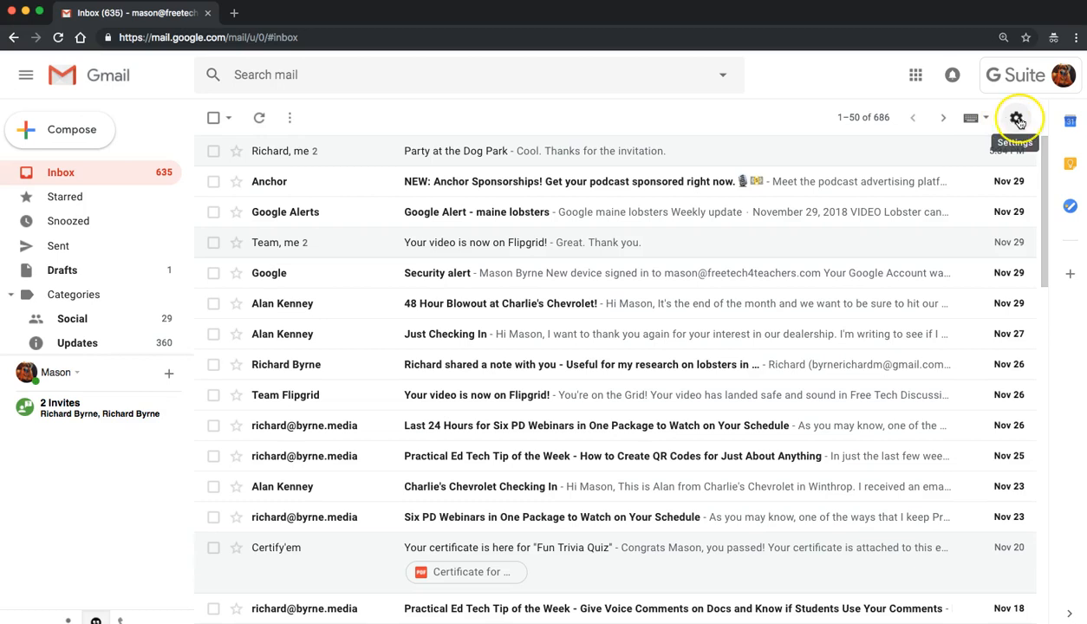
pyautogui.click(1016, 117)
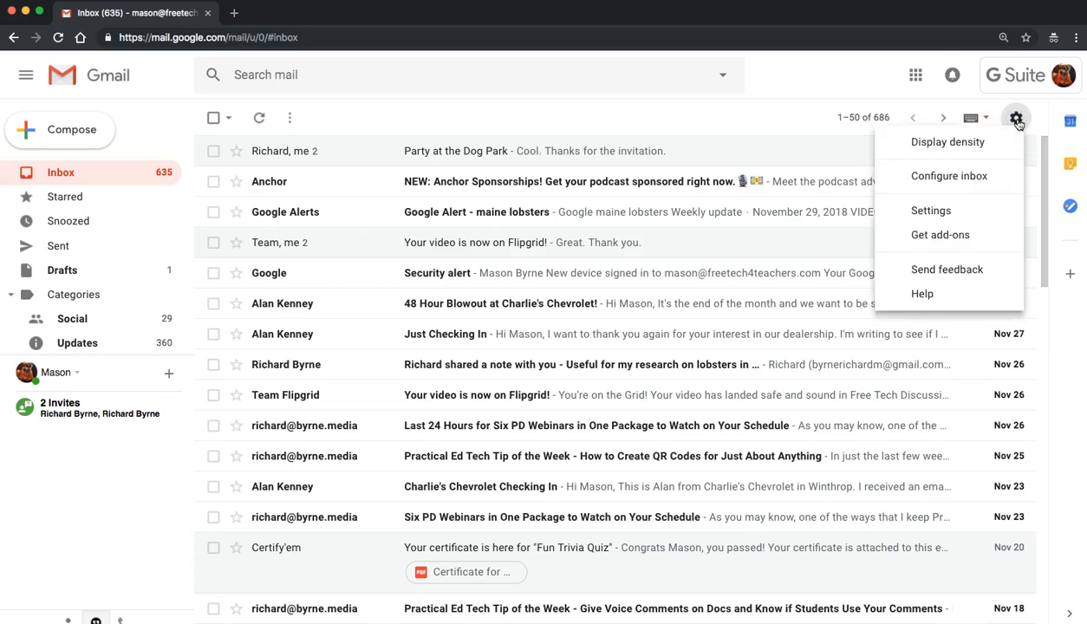
# - Open the full Settings page and select 'Smart Reply off' in General
pyautogui.click(931, 209)
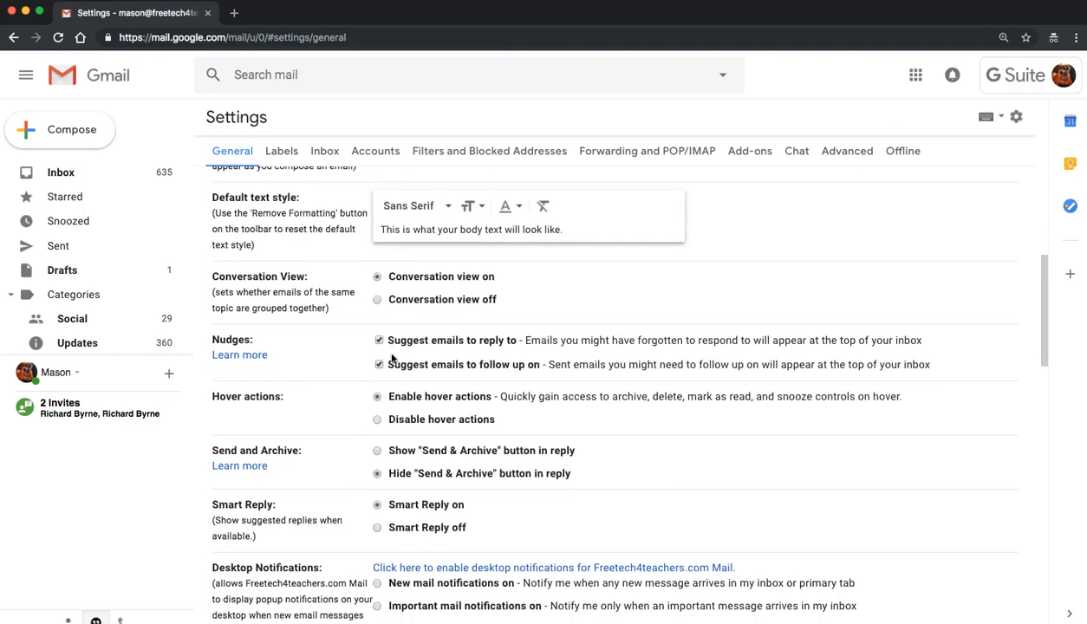
pyautogui.click(377, 419)
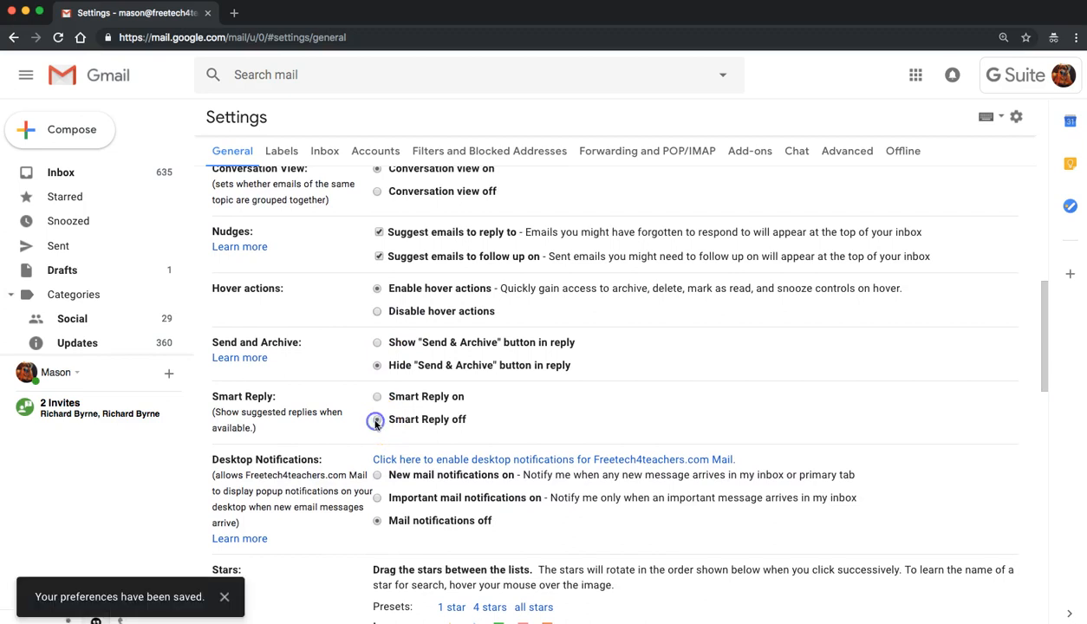
pyautogui.click(376, 420)
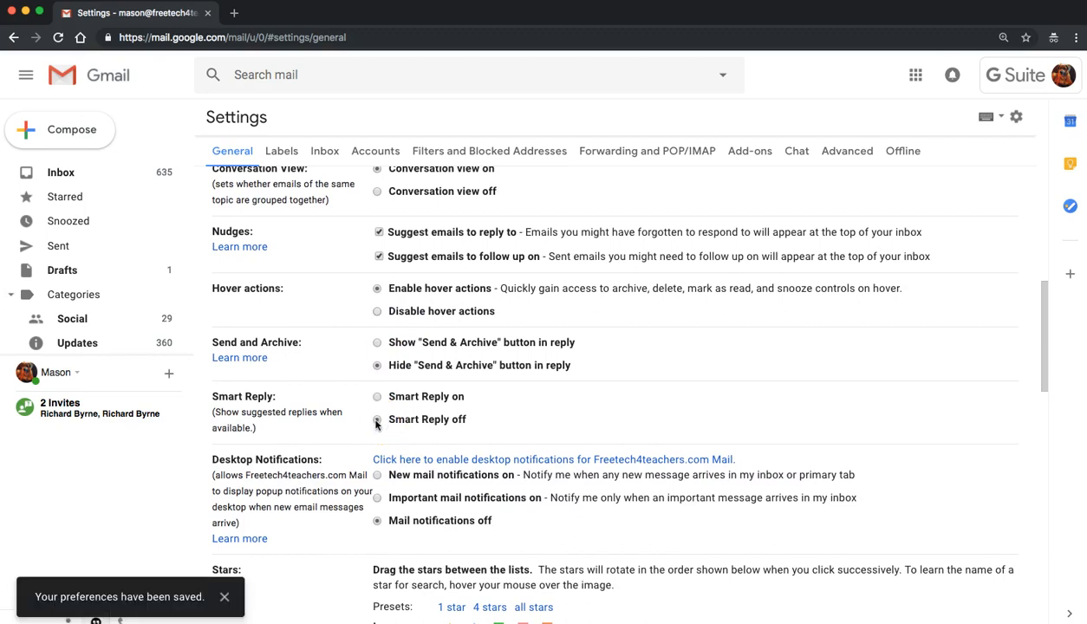
pyautogui.scroll(-3)
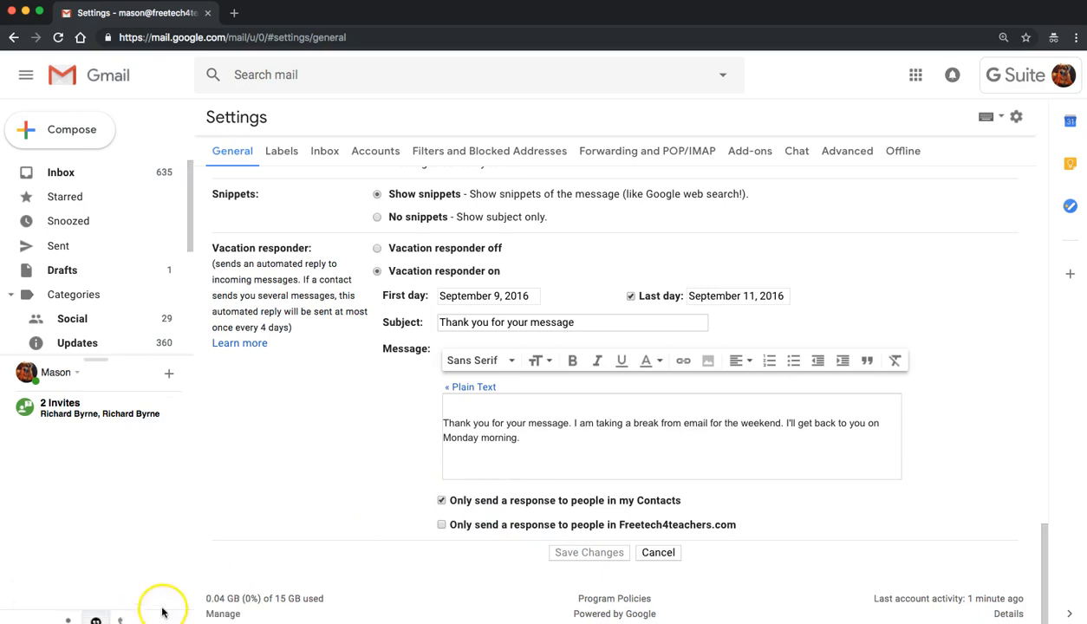
pyautogui.moveTo(220, 570)
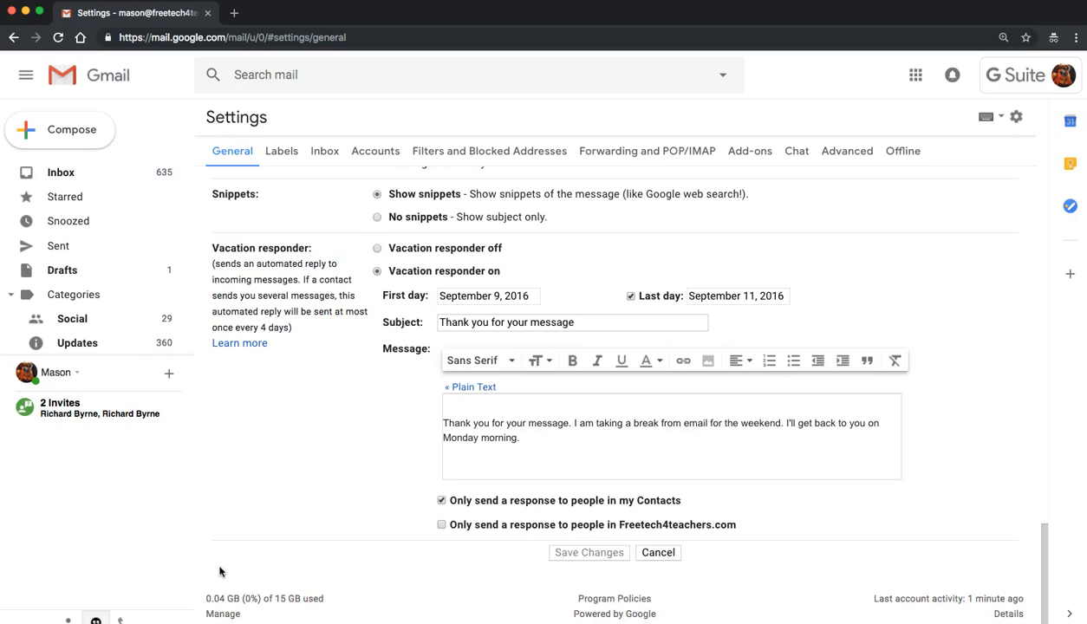
pyautogui.scroll(-3)
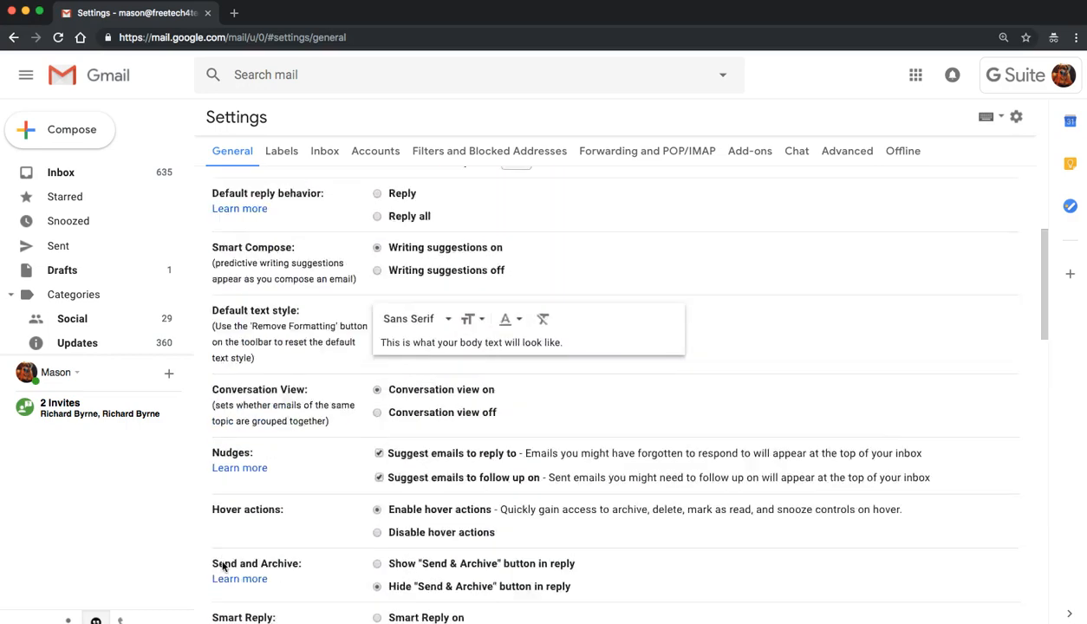